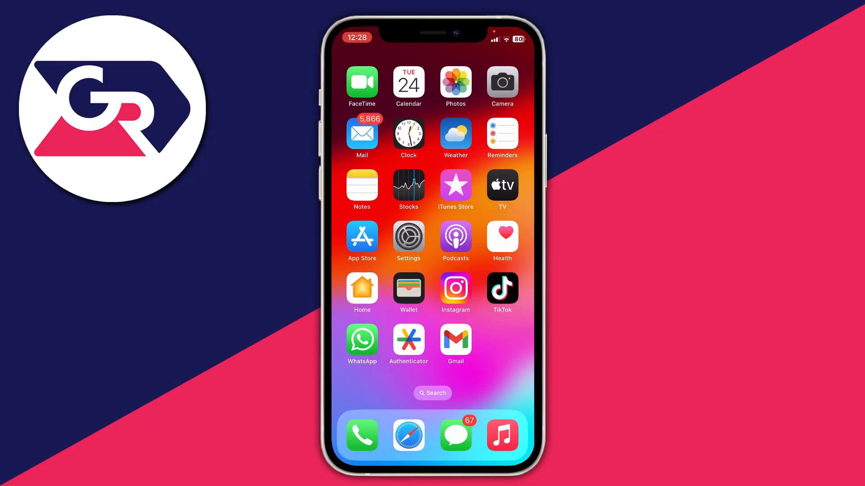
# Select three mouse-pad photos in Recents and share them with Save to Files.
pyautogui.click(455, 83)
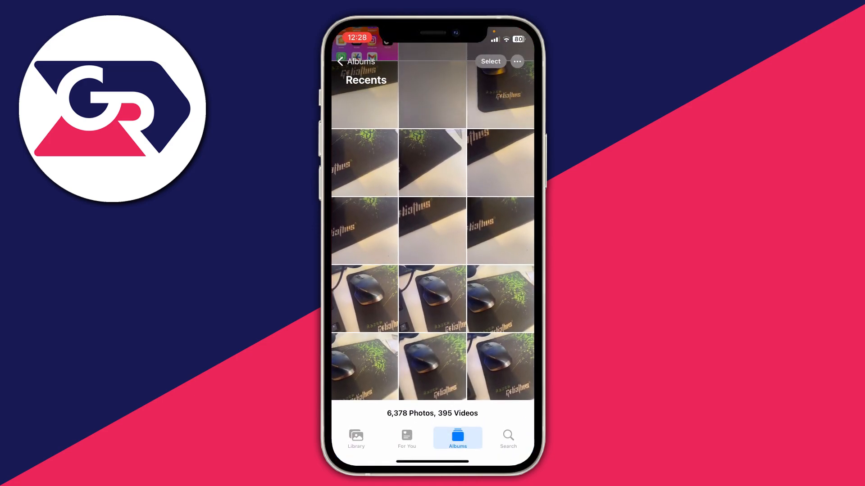
pyautogui.click(490, 62)
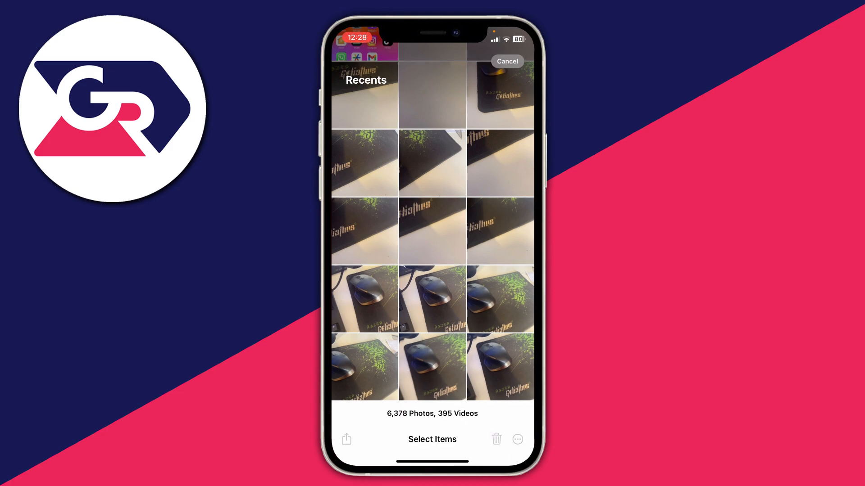
pyautogui.click(363, 162)
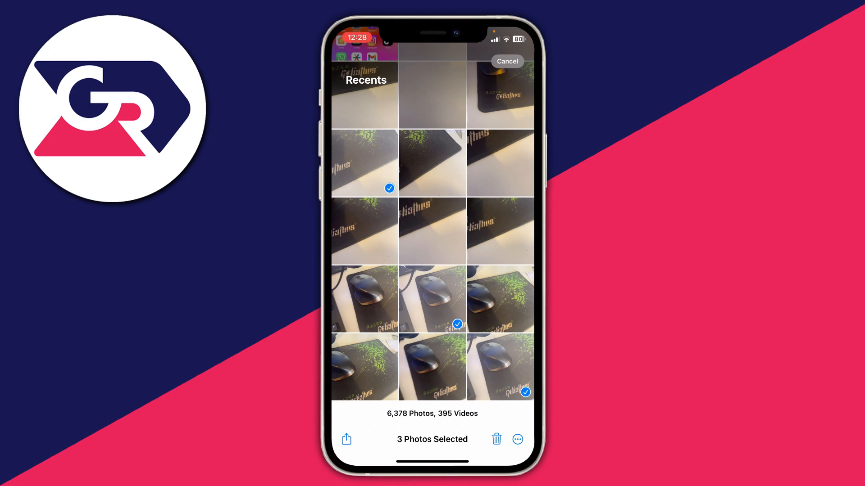
pyautogui.click(346, 438)
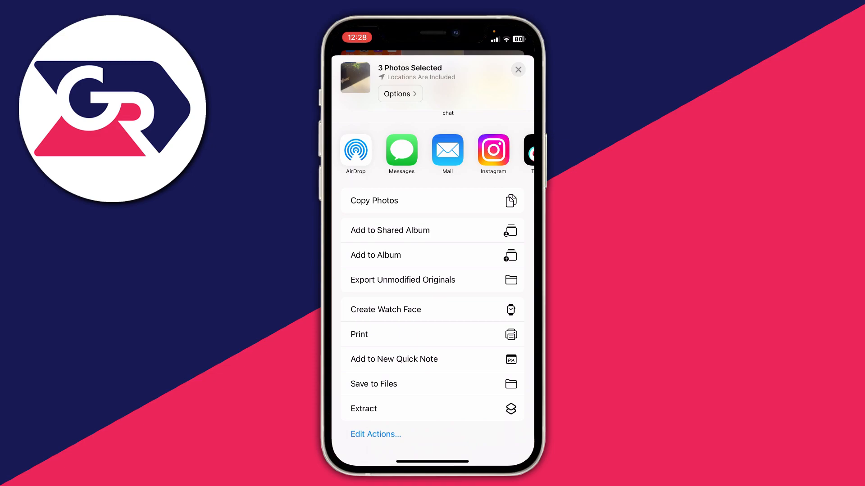
pyautogui.click(373, 384)
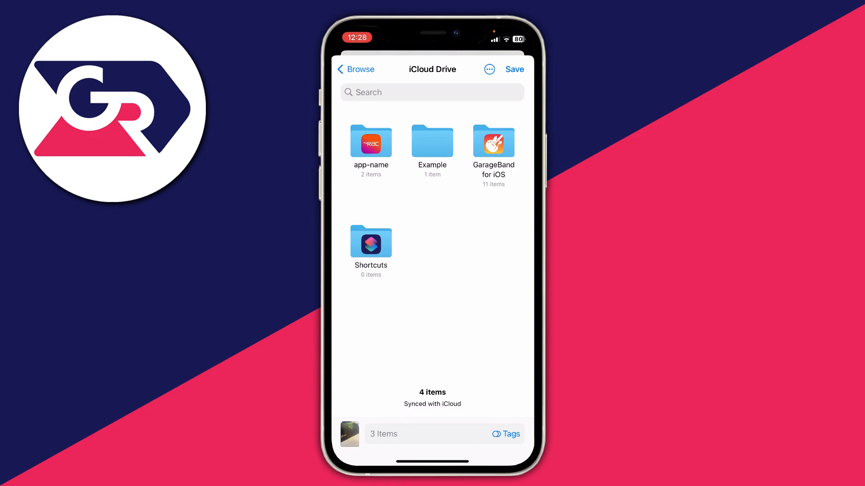
# Switch the save destination to On My iPhone and begin a new folder there.
pyautogui.click(356, 69)
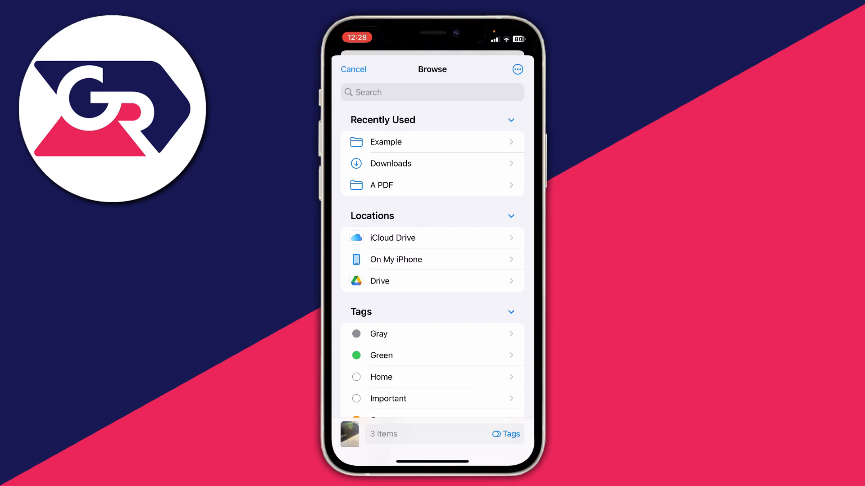
pyautogui.click(396, 259)
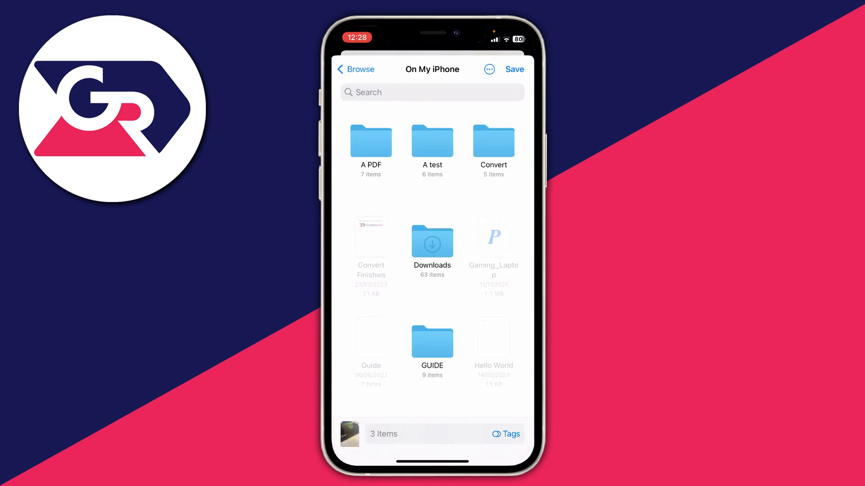
pyautogui.click(489, 69)
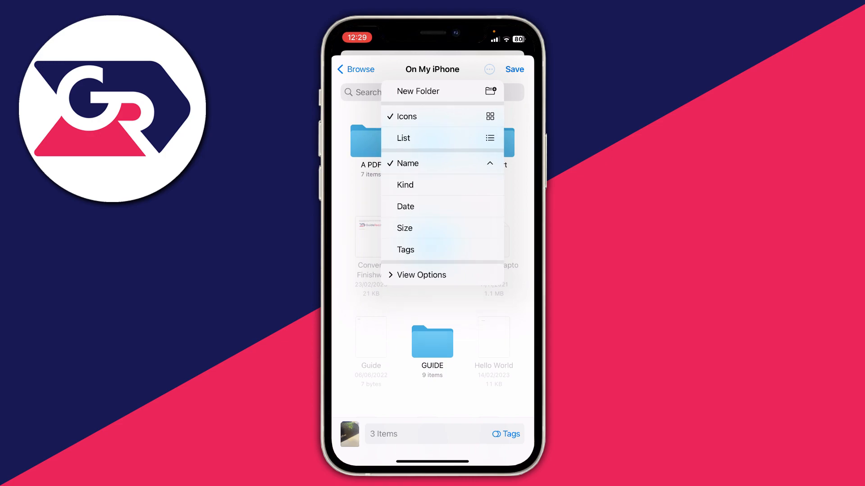
pyautogui.click(419, 91)
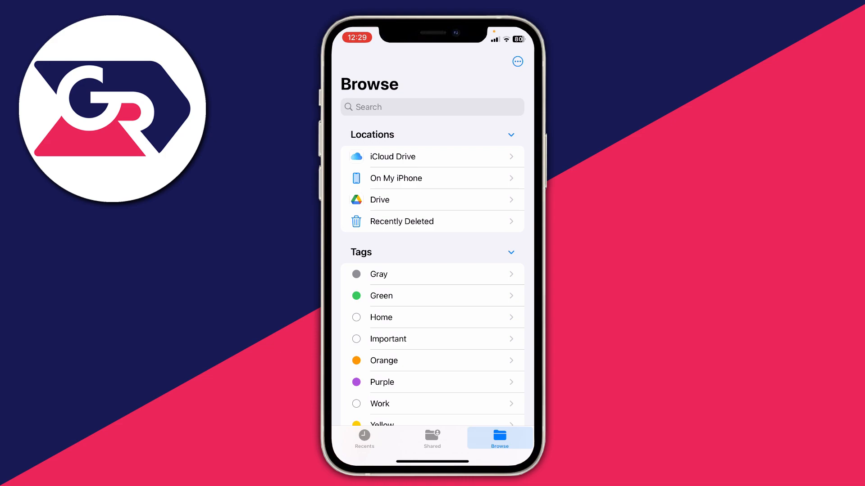
# Browse On My iPhone into the Aaaaa test folder holding the three saved photos.
pyautogui.click(395, 178)
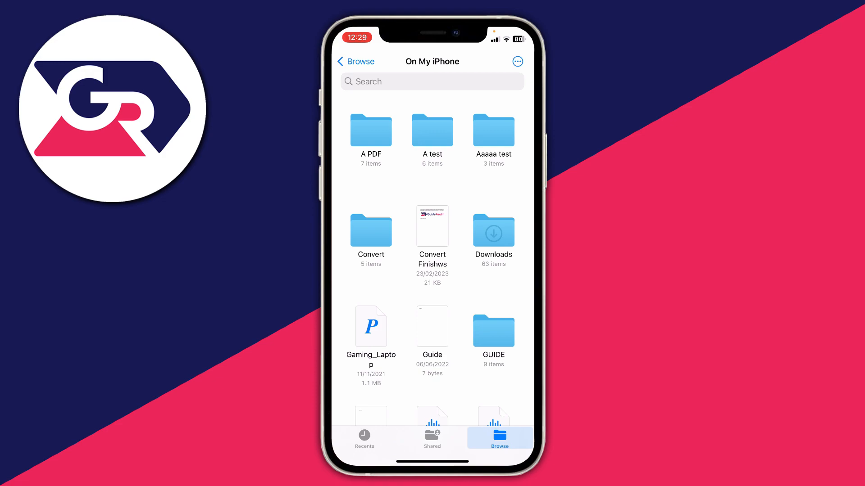
pyautogui.click(492, 127)
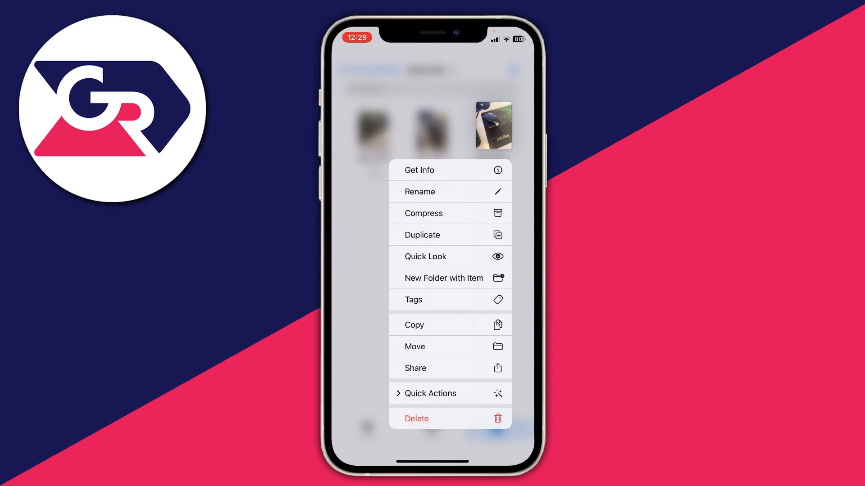
# Create a single-page PDF, IMG_8181, from one photo via Quick Actions and preview it.
pyautogui.click(431, 394)
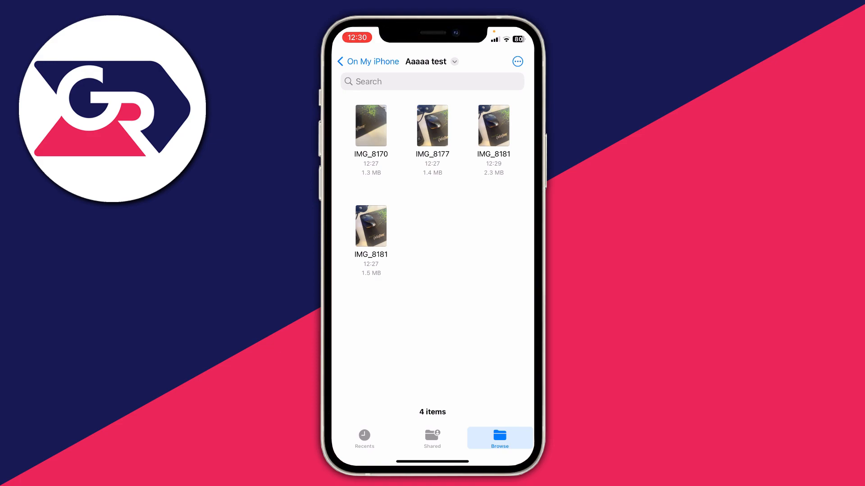
pyautogui.click(370, 225)
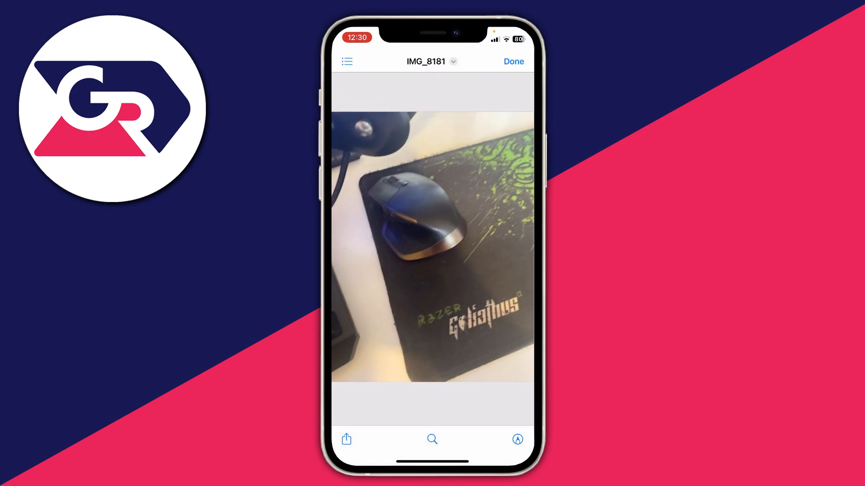
pyautogui.click(346, 439)
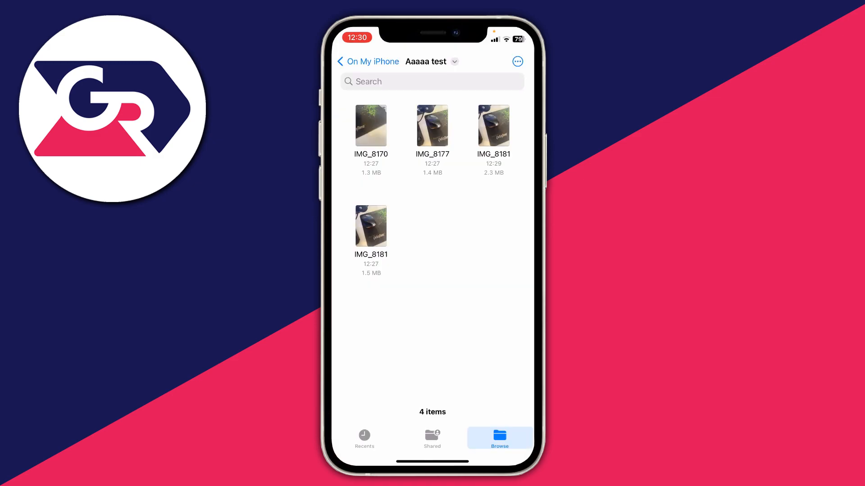
# Select the three photos, create the three-page IMG_8170 PDF, and bring up its share sheet.
pyautogui.click(516, 61)
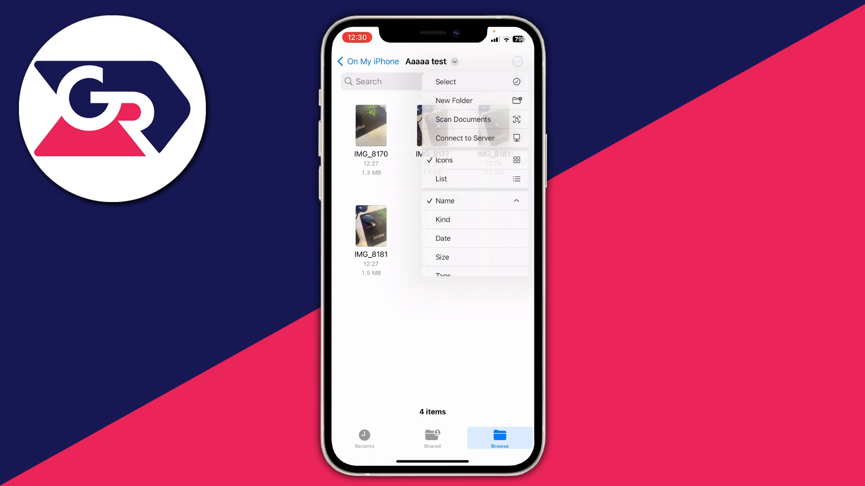
pyautogui.click(444, 81)
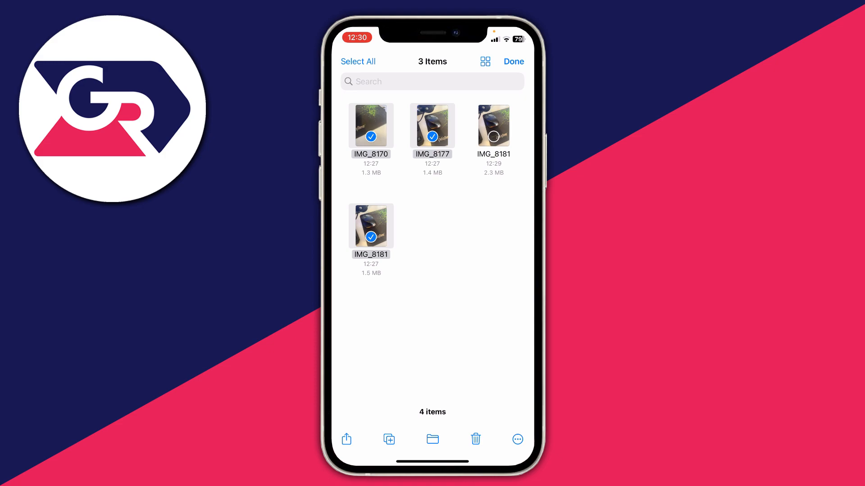
pyautogui.click(516, 440)
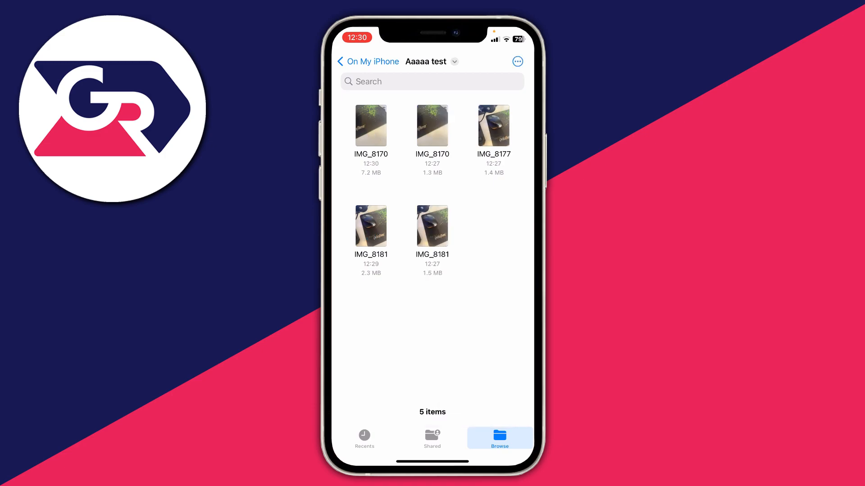
pyautogui.click(370, 125)
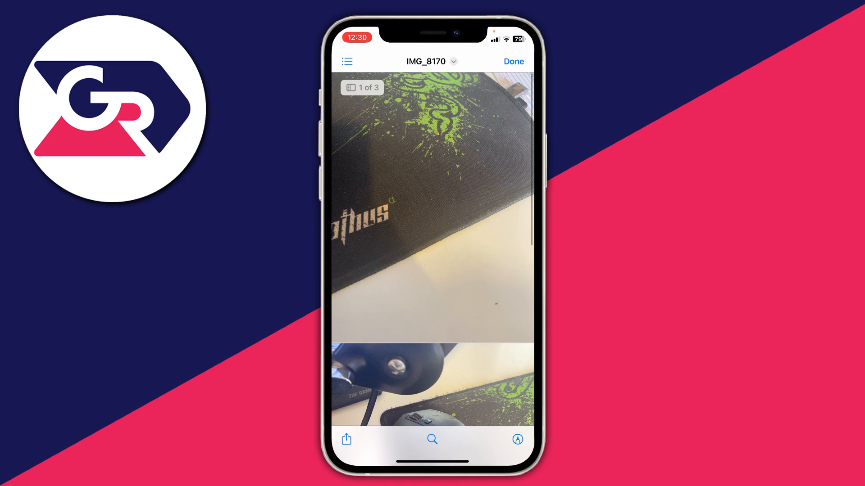
pyautogui.click(346, 438)
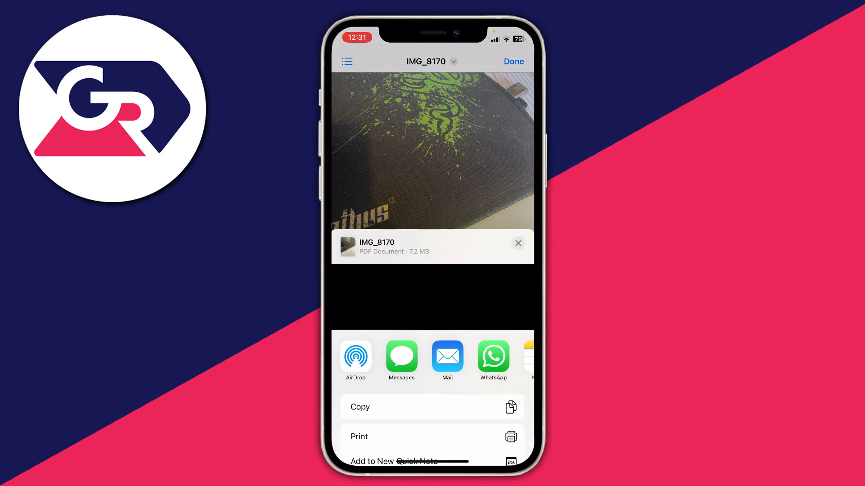